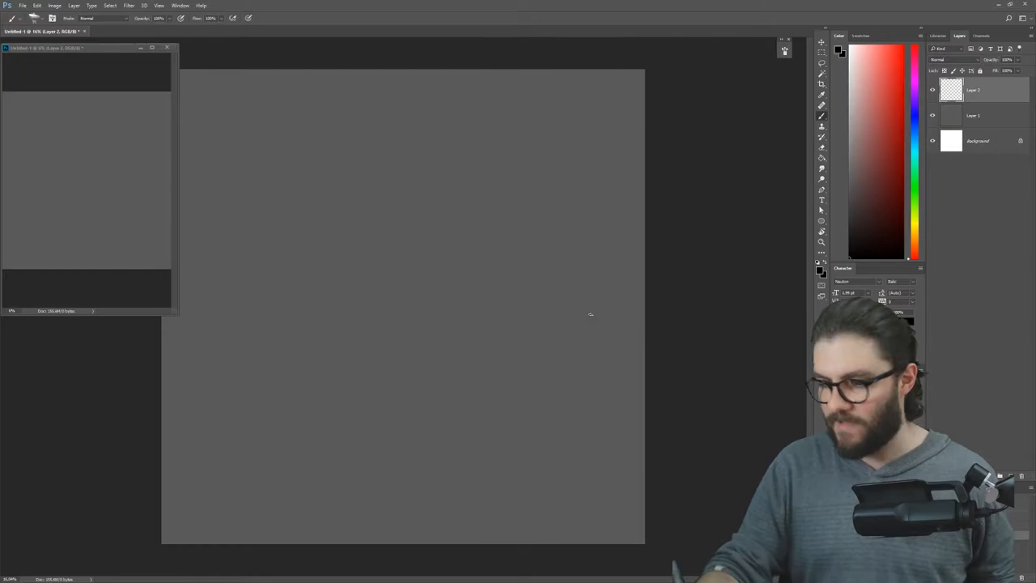
mouse_move(594, 338)
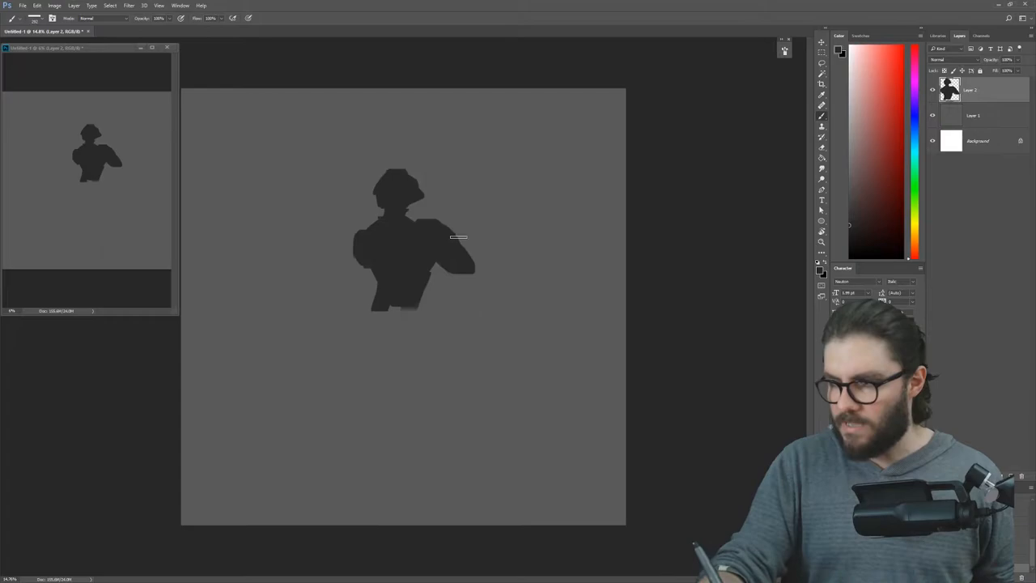
Paint a long outstretched arm sweeping out from the silhouette's shoulder
left_click_drag(457, 237, 360, 255)
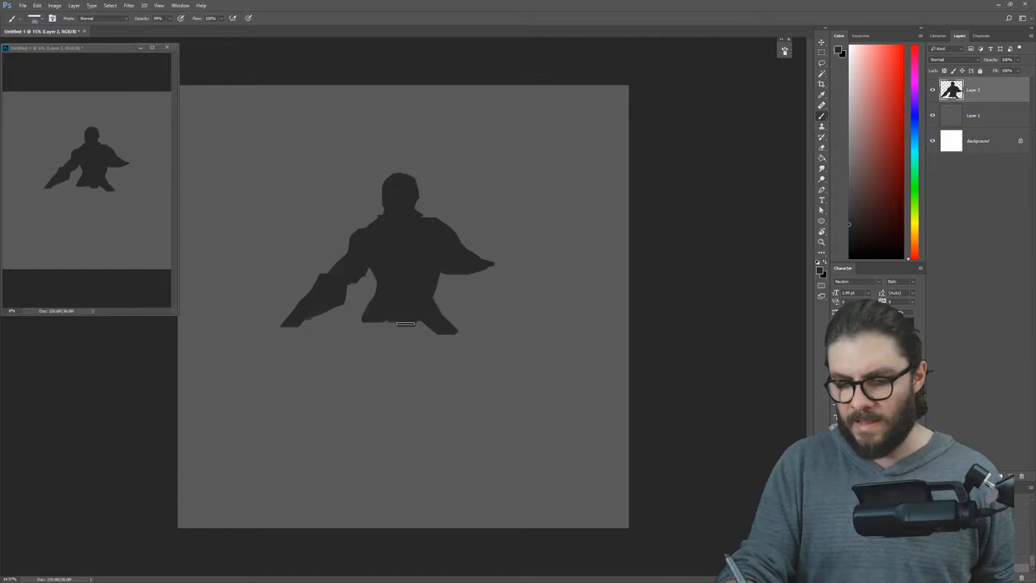
Paint the long sword blade and widely spread legs onto the silhouette
left_click(392, 328)
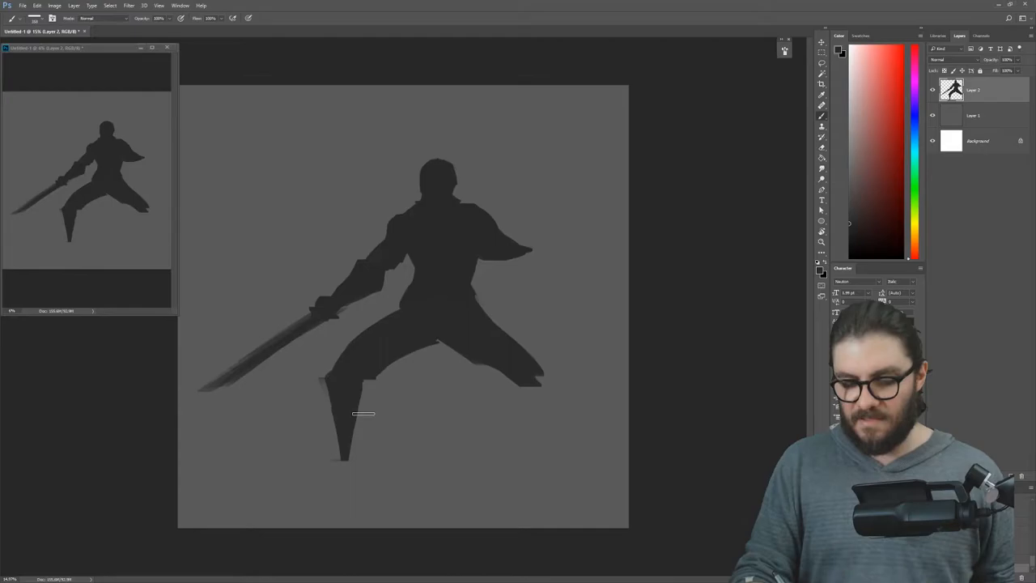
Paint an armored boot on the lower leg and tidy the torso's silhouette edges
left_click_drag(362, 412, 336, 462)
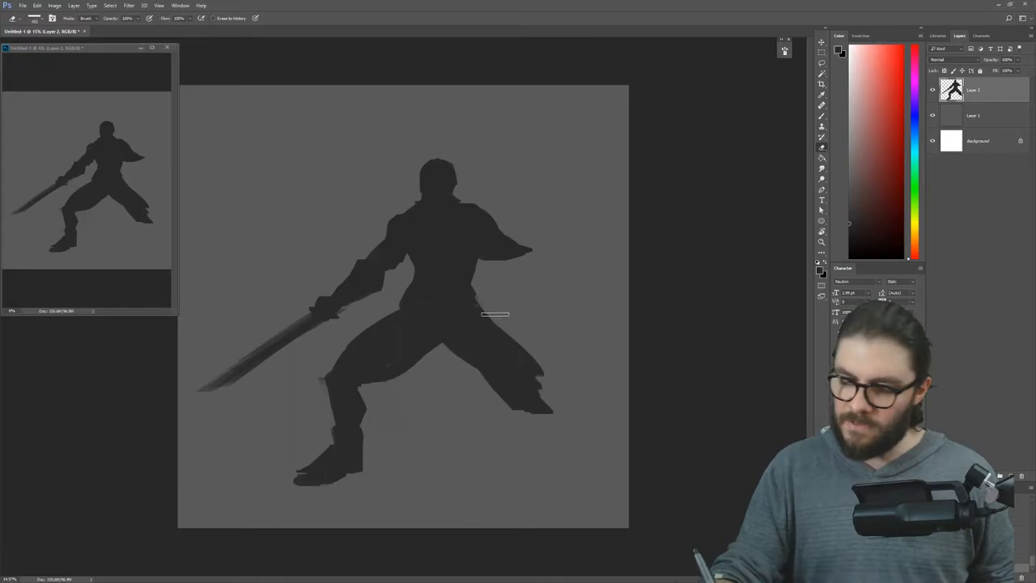
left_click_drag(493, 314, 374, 407)
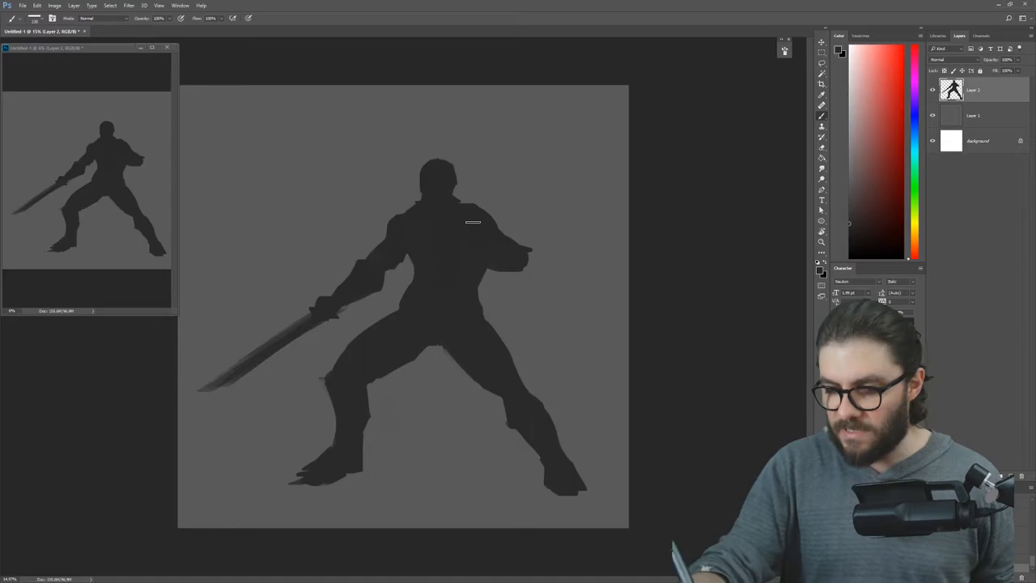
Flip the canvas horizontally so the sword points to the right
right_click(392, 324)
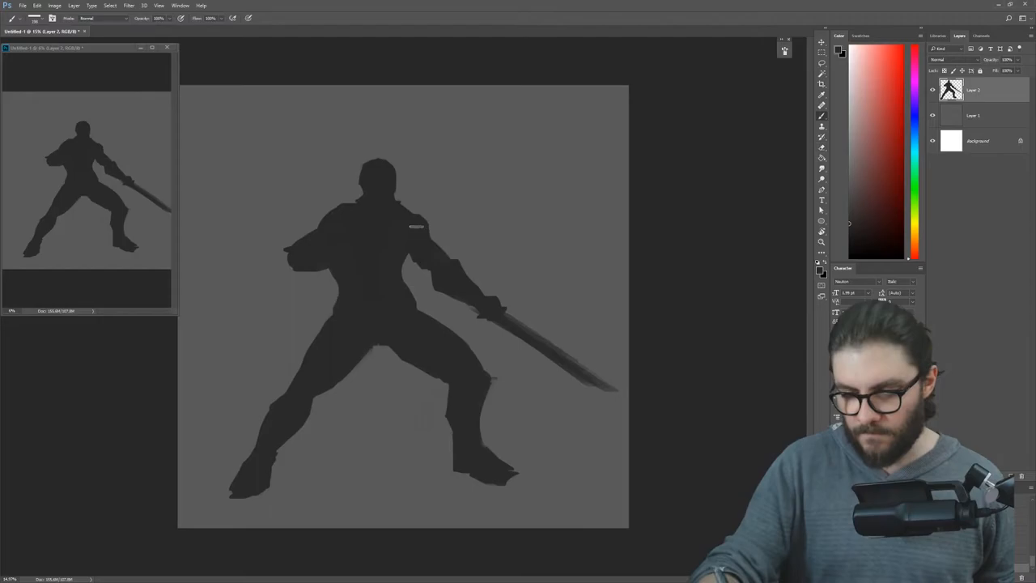
Restore the original facing and block lighter grey planes onto helmet, shoulders and chest
key("ctrl+t")
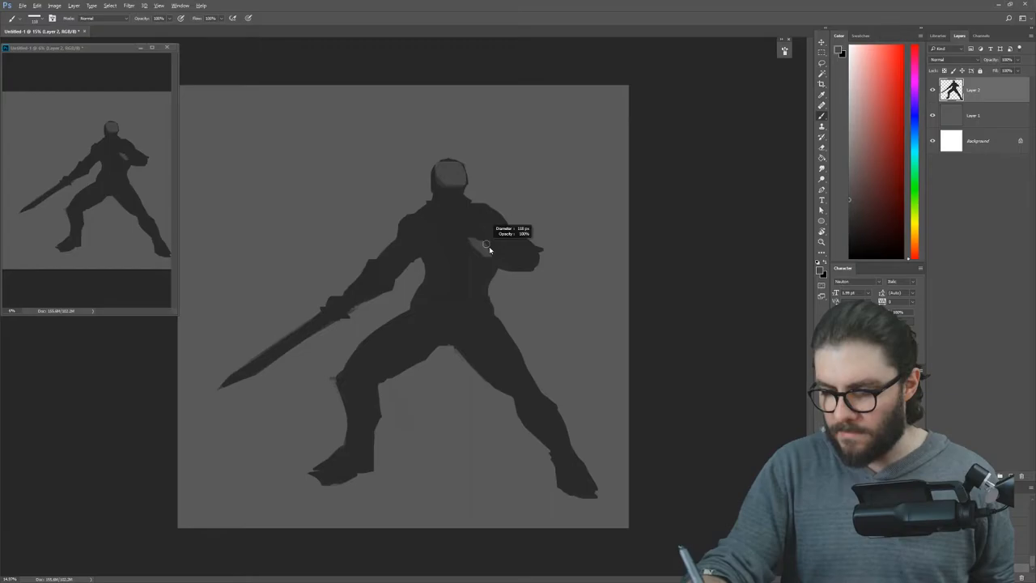
left_click(480, 237)
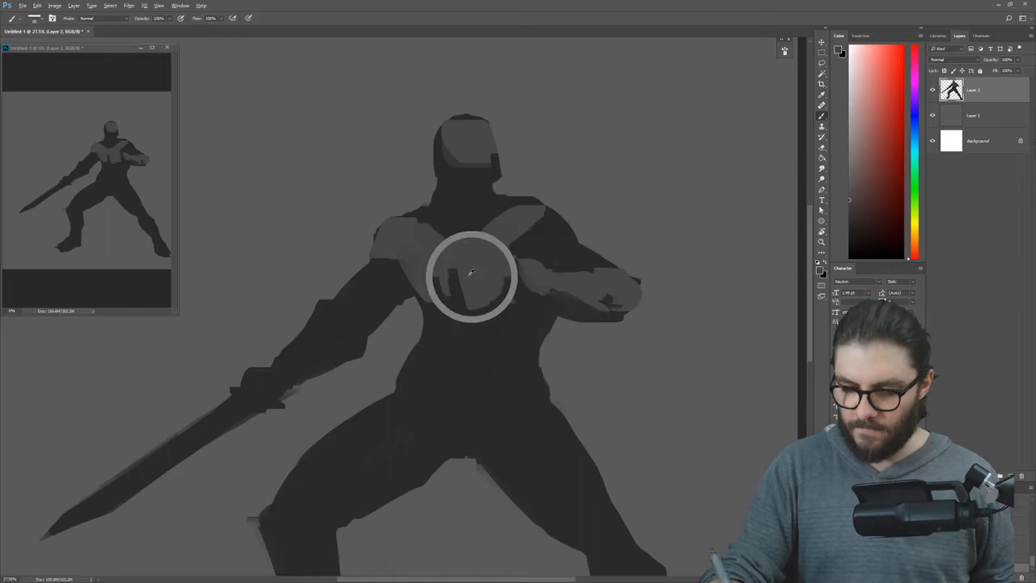
Paint darker anatomy on chest, arms, legs and boots, then apply Filter > Liquify
scroll("down", 3)
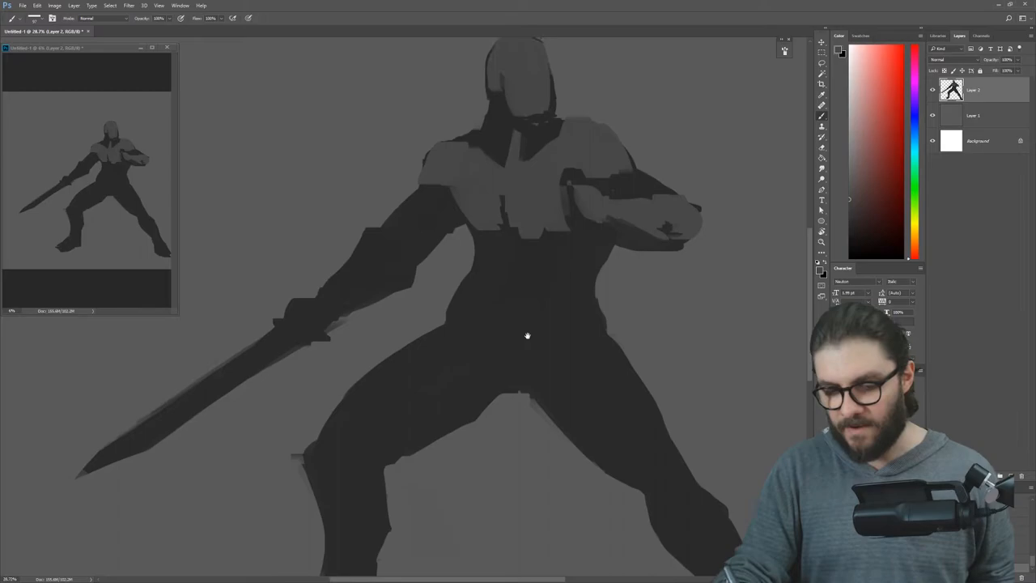
scroll("down", 3)
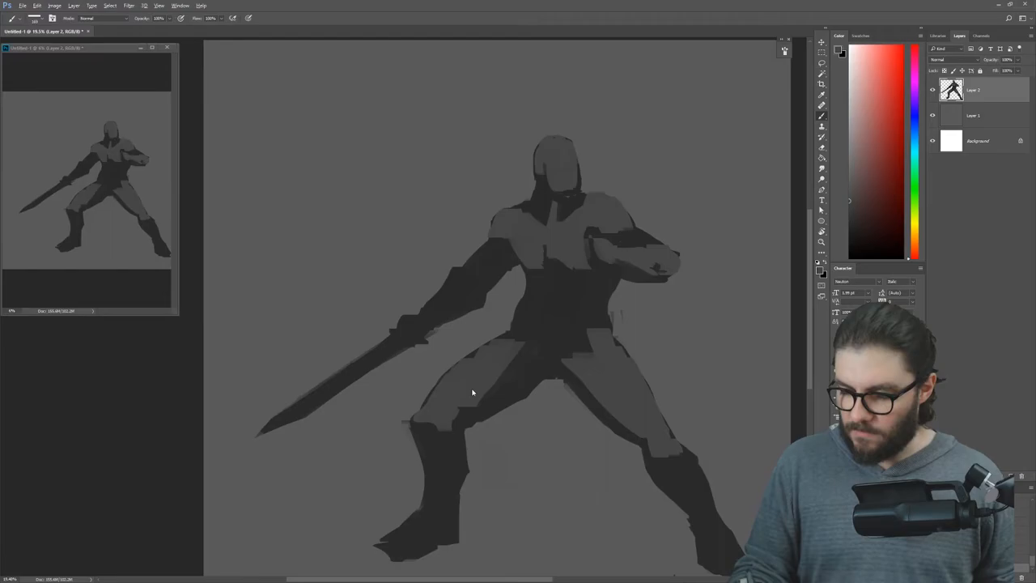
left_click(449, 486)
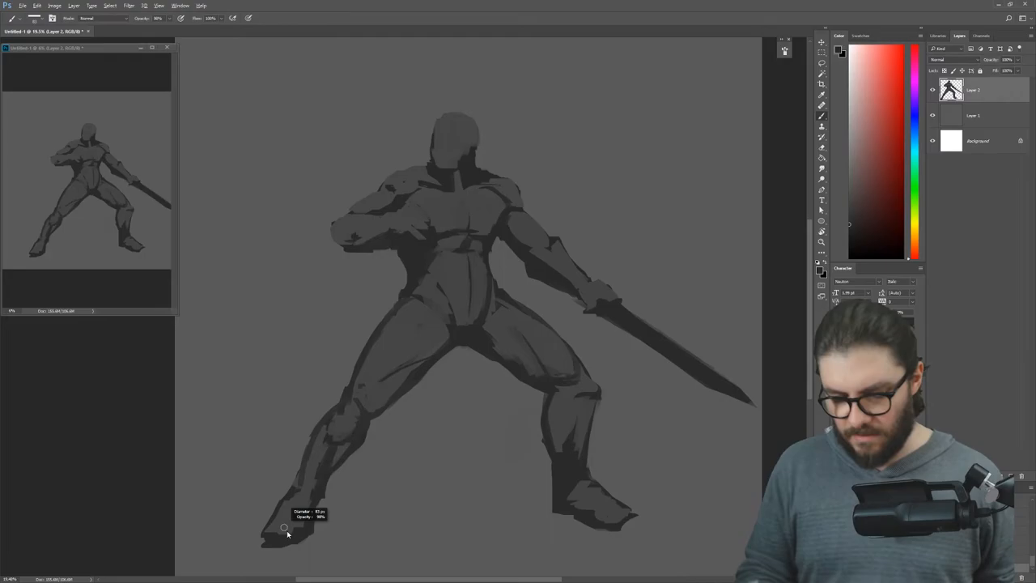
left_click(129, 6)
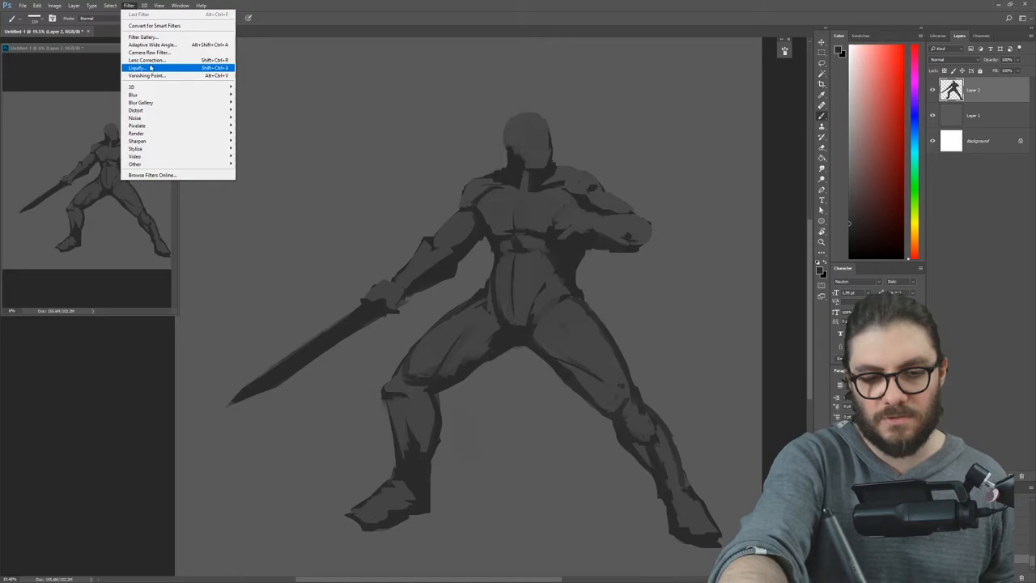
left_click(137, 68)
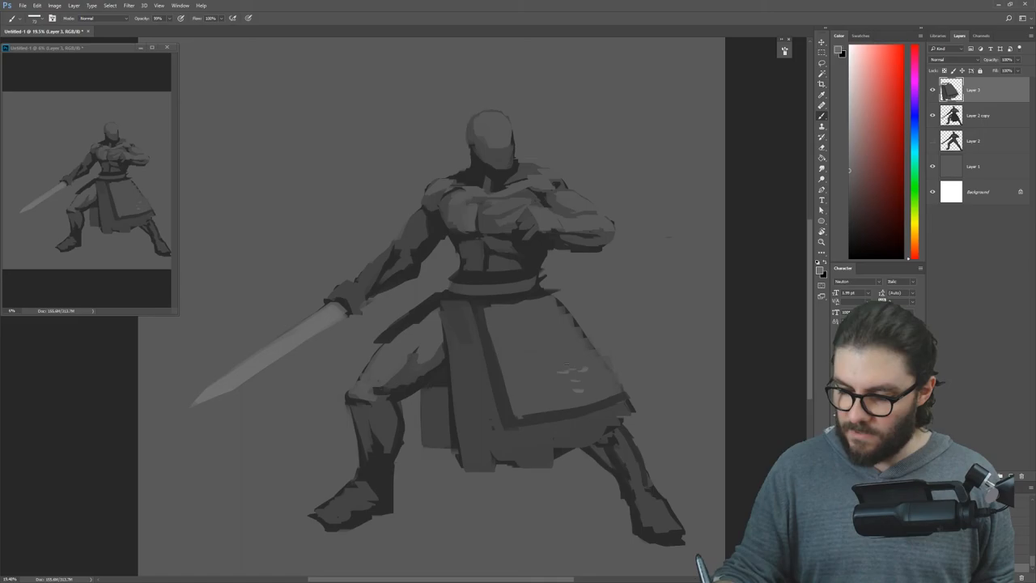
Add curved ring-mail strokes across the kilt's front flap on Layer 3
left_click(527, 366)
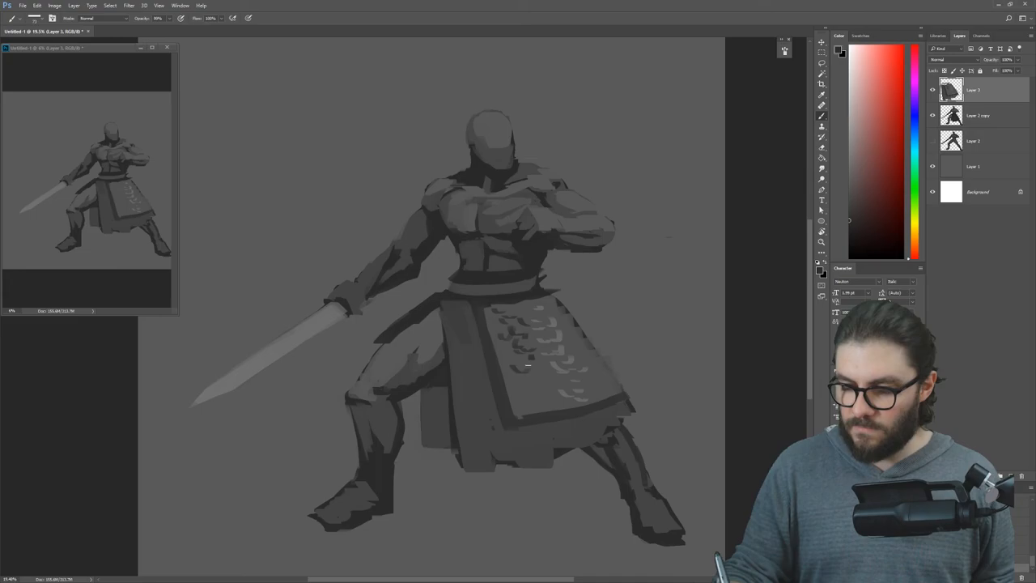